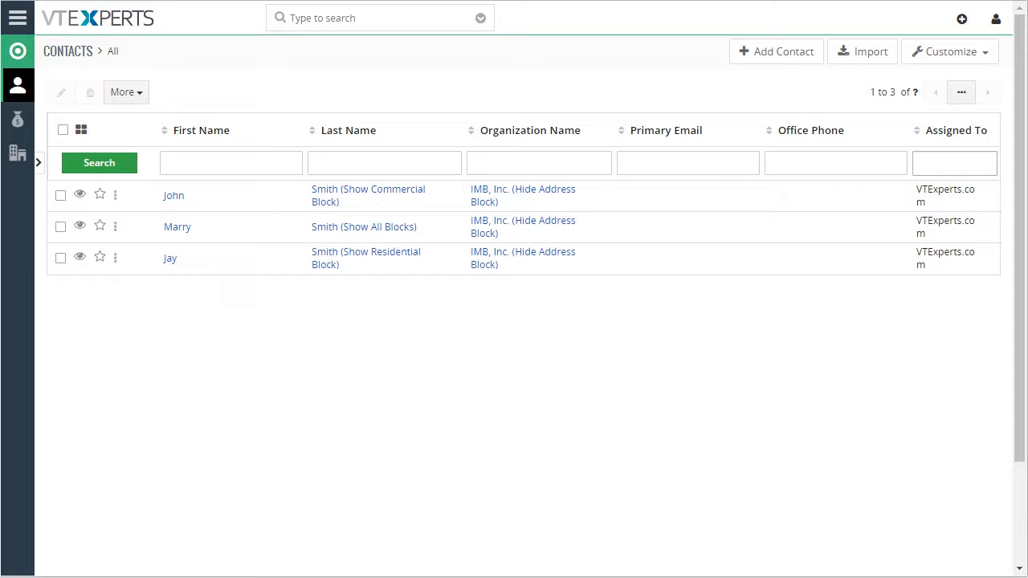
pyautogui.moveTo(799, 327)
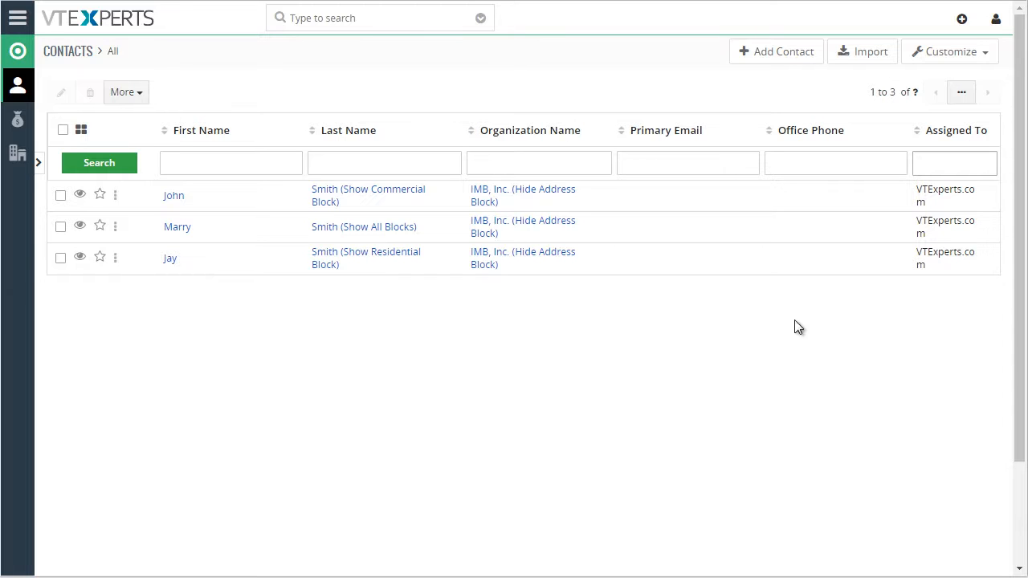
# Start a new contact and set Dynamic Blocks to Residential to reveal its block
pyautogui.click(777, 51)
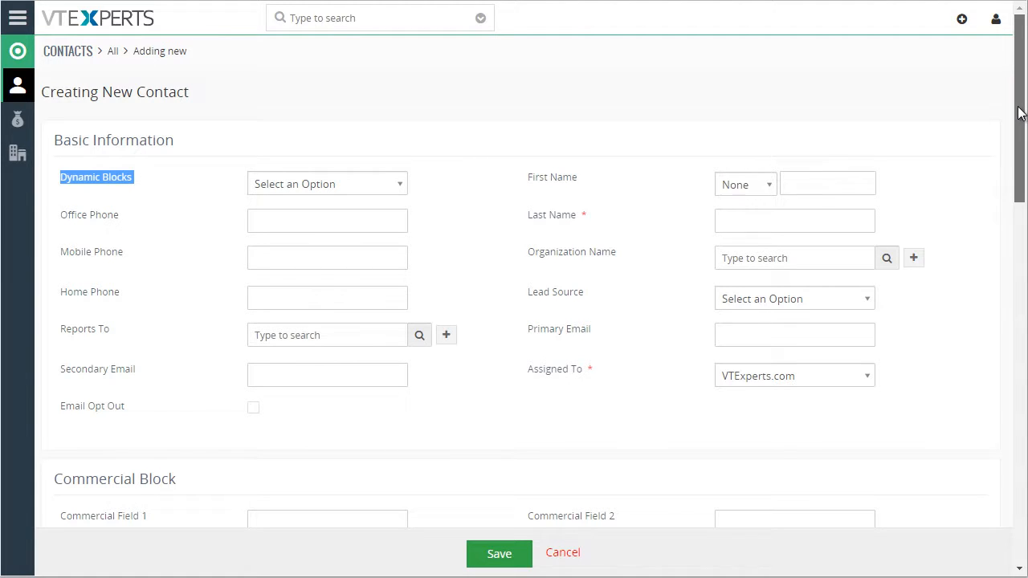
pyautogui.click(327, 183)
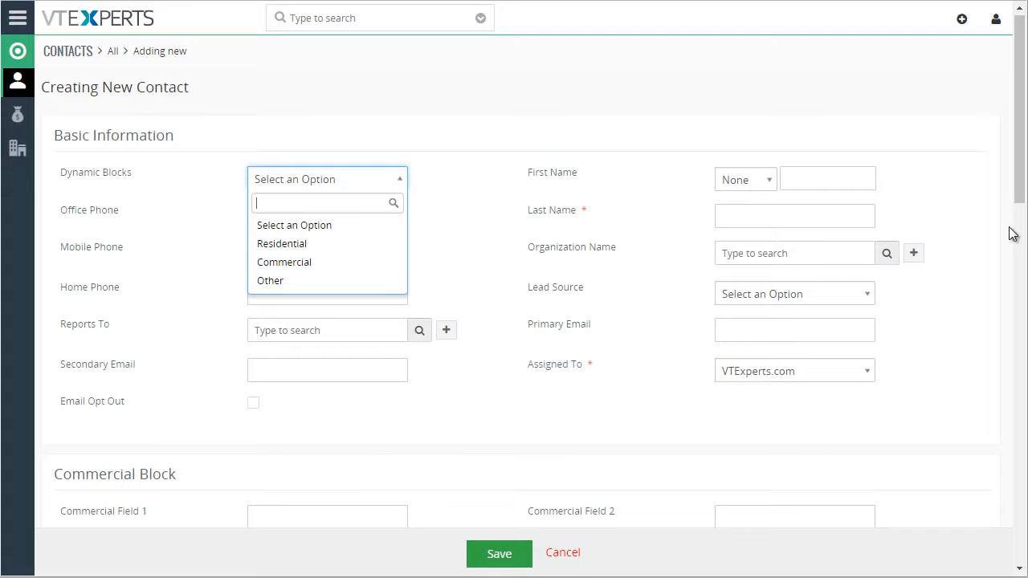
pyautogui.scroll(-3)
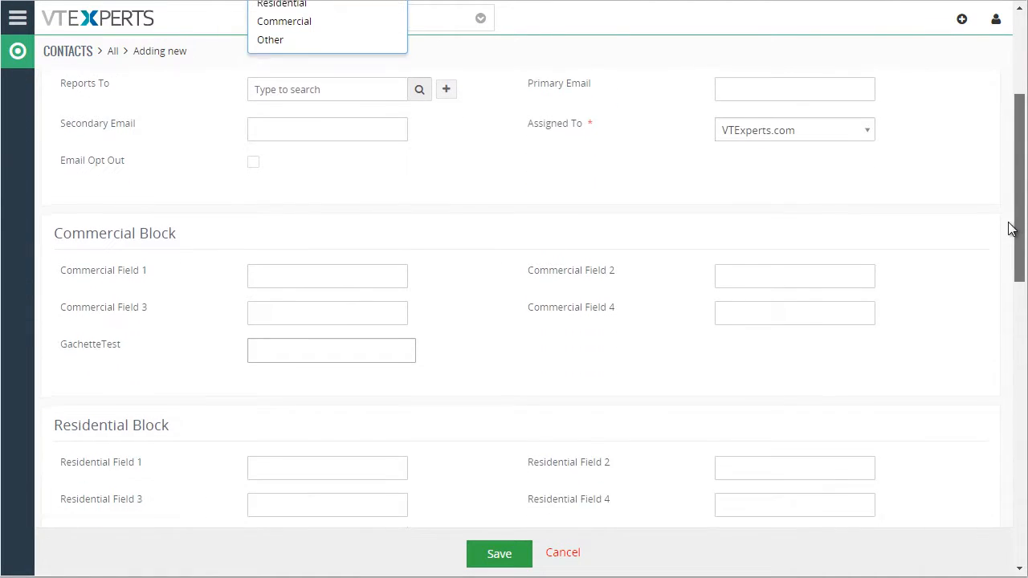
pyautogui.scroll(-3)
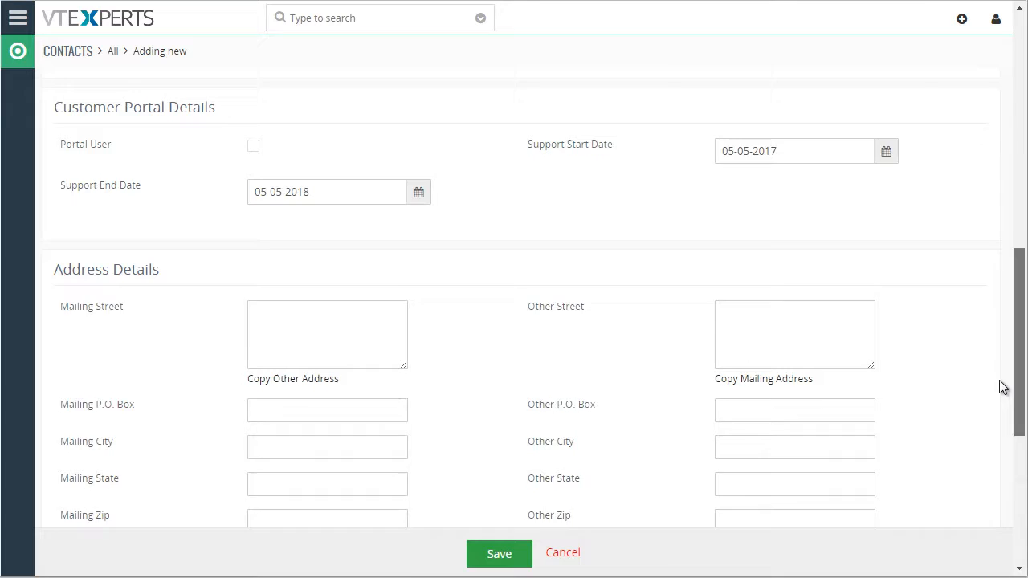
pyautogui.click(327, 184)
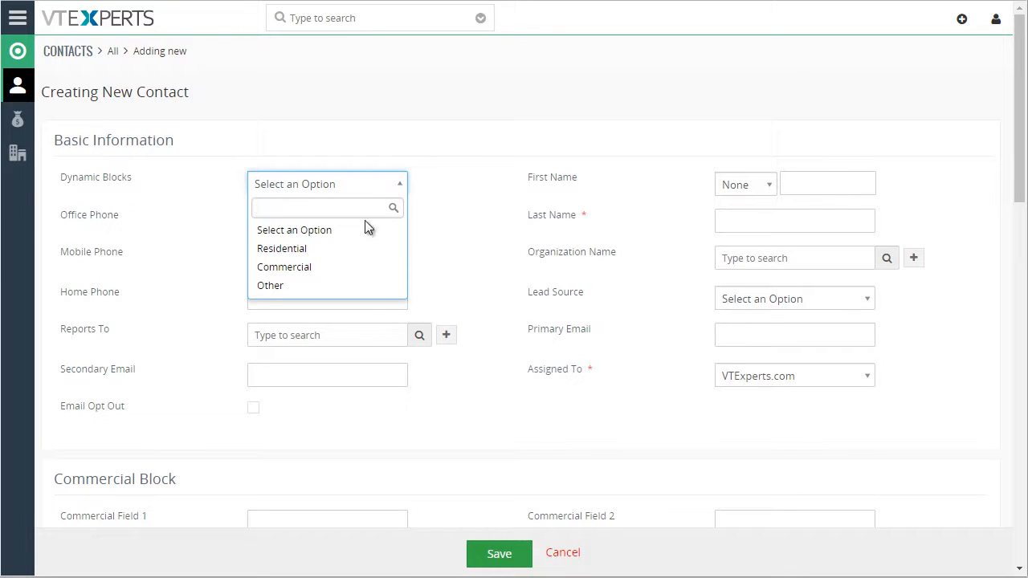
pyautogui.click(282, 248)
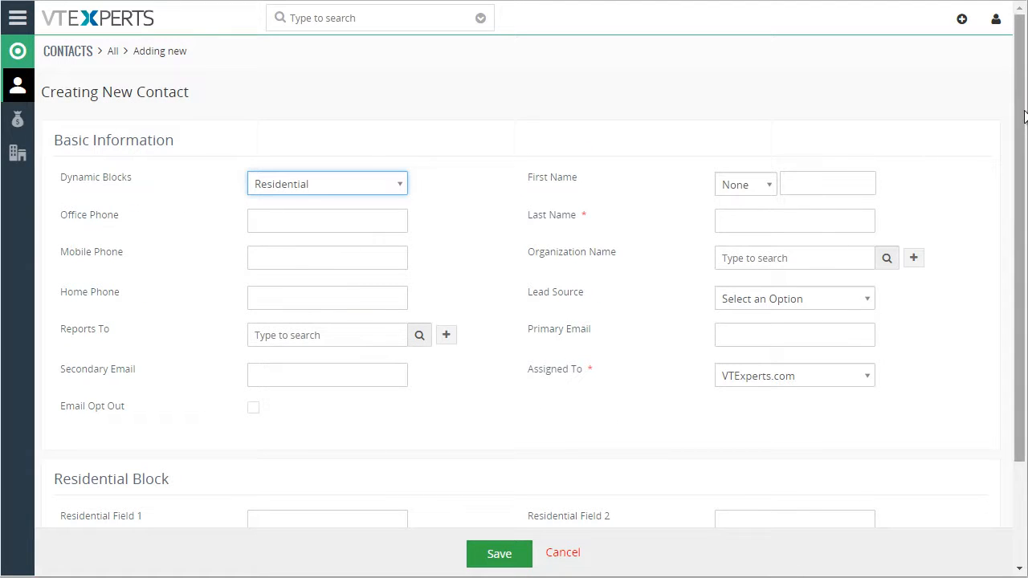
# Switch Dynamic Blocks to Commercial, then Other, watching the blocks change
pyautogui.scroll(-3)
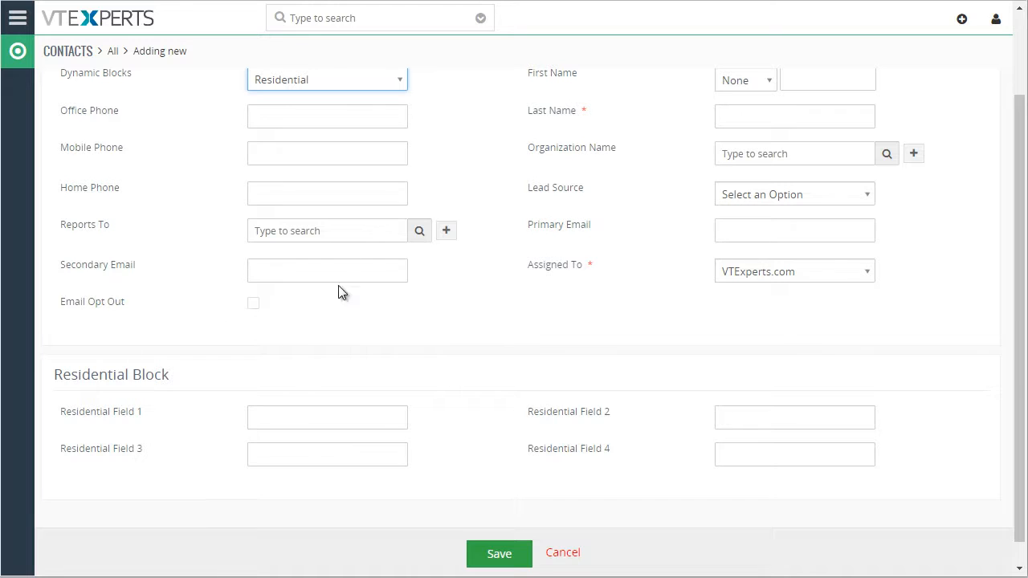
pyautogui.click(327, 78)
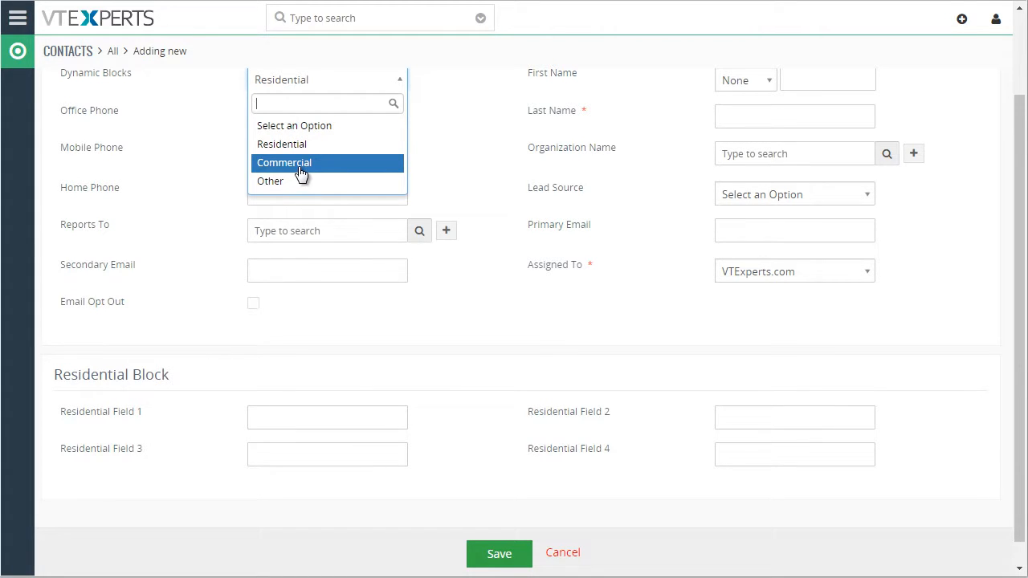
pyautogui.click(284, 163)
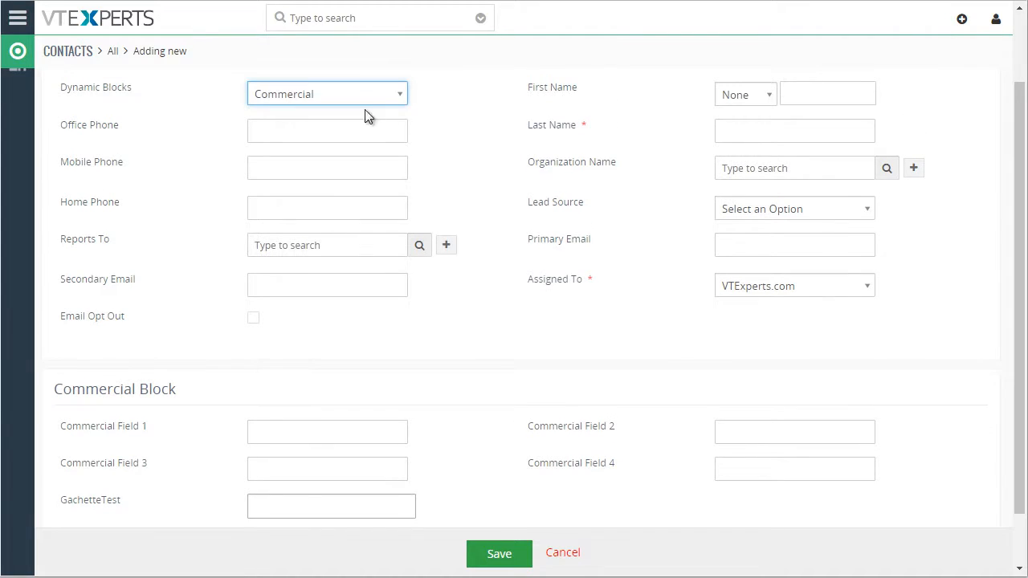
pyautogui.click(327, 93)
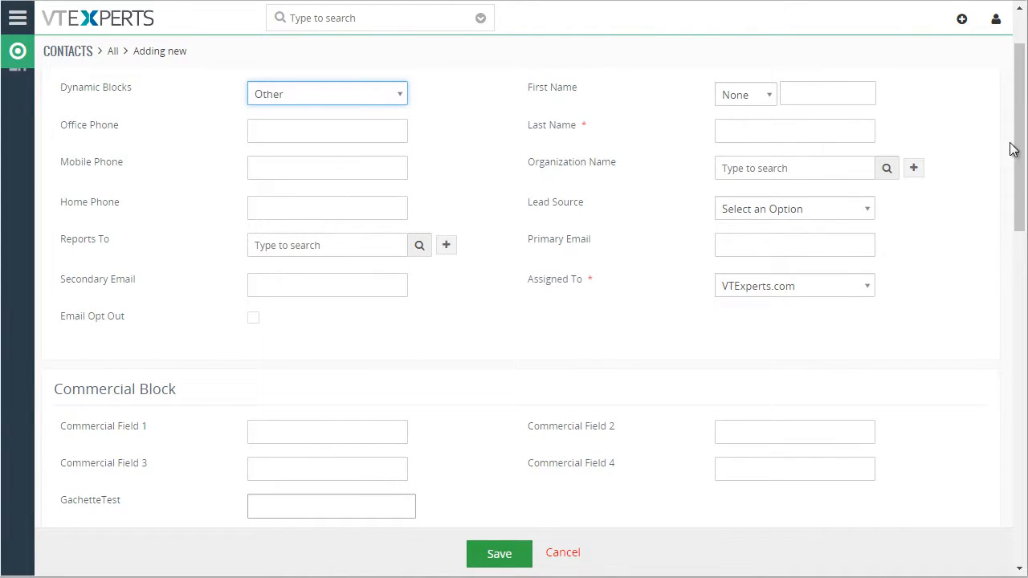
pyautogui.scroll(-3)
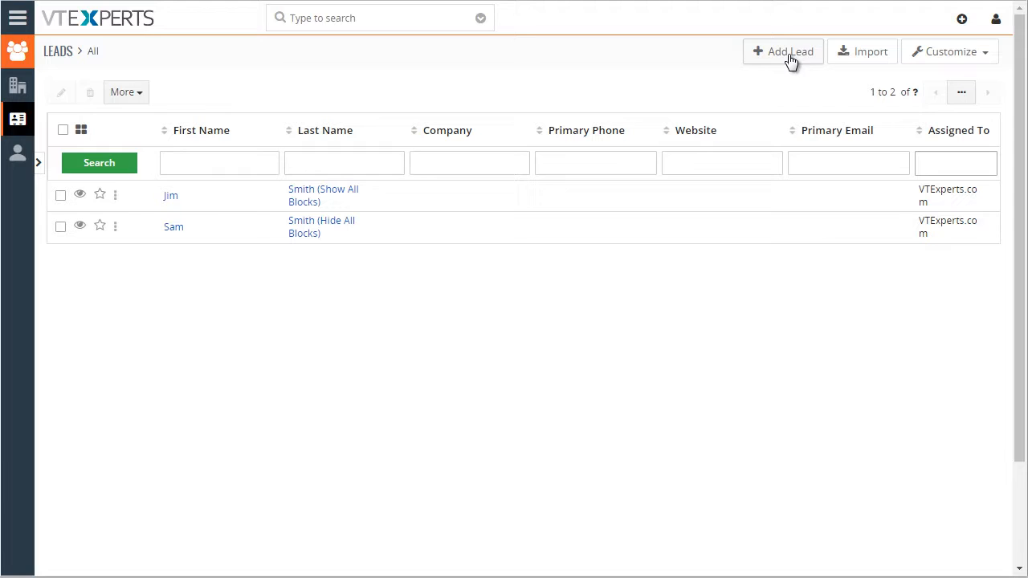
# On a new lead, set Dynamic Blocks to Hide All Blocks, then bring up the module menu
pyautogui.click(789, 51)
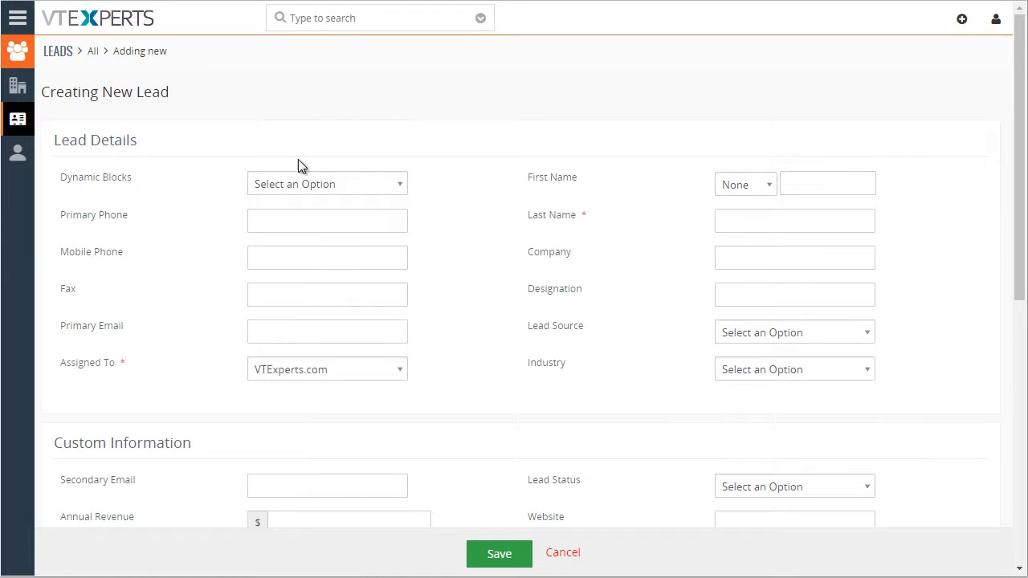
pyautogui.click(327, 184)
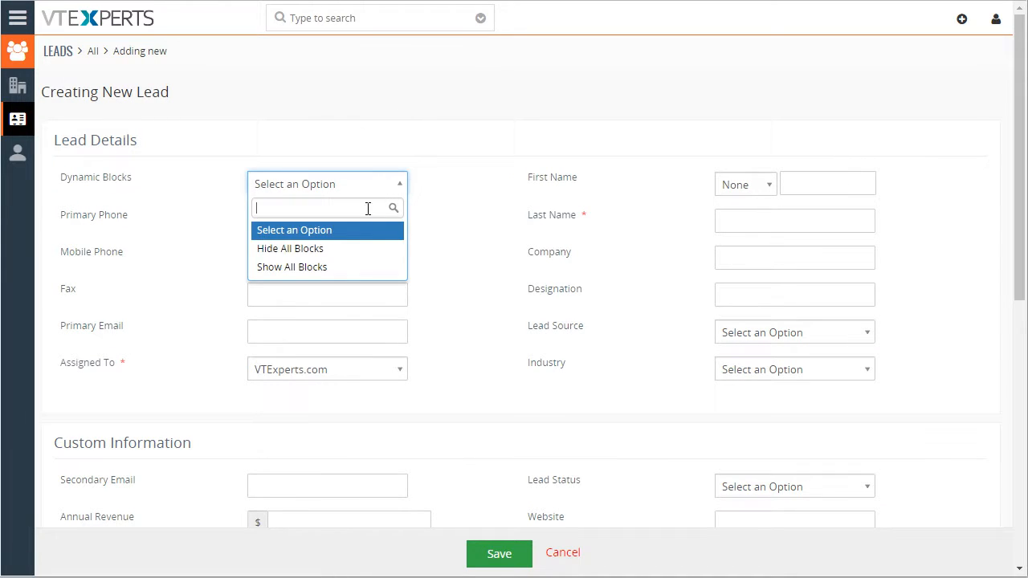
pyautogui.click(290, 248)
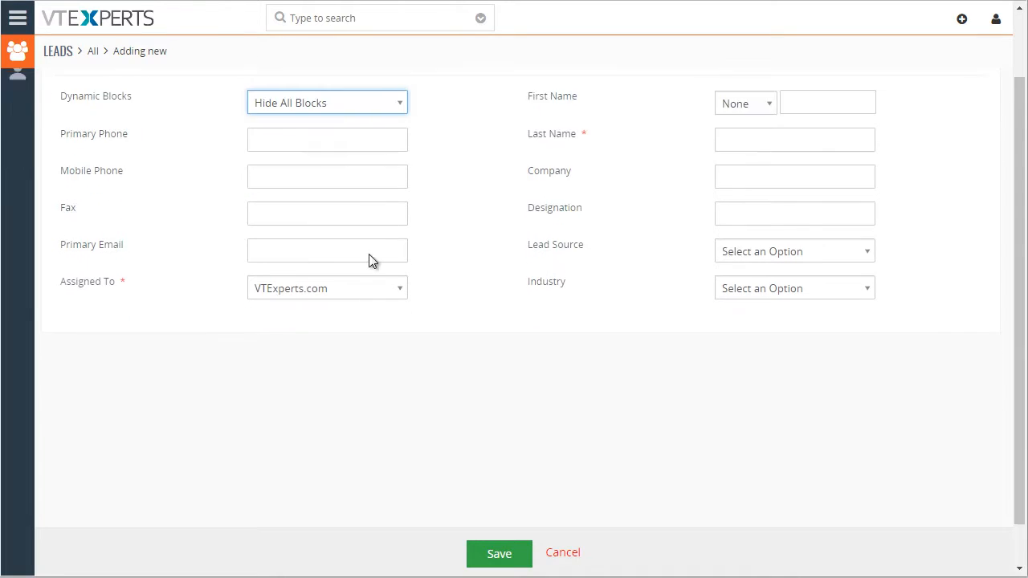
pyautogui.click(326, 102)
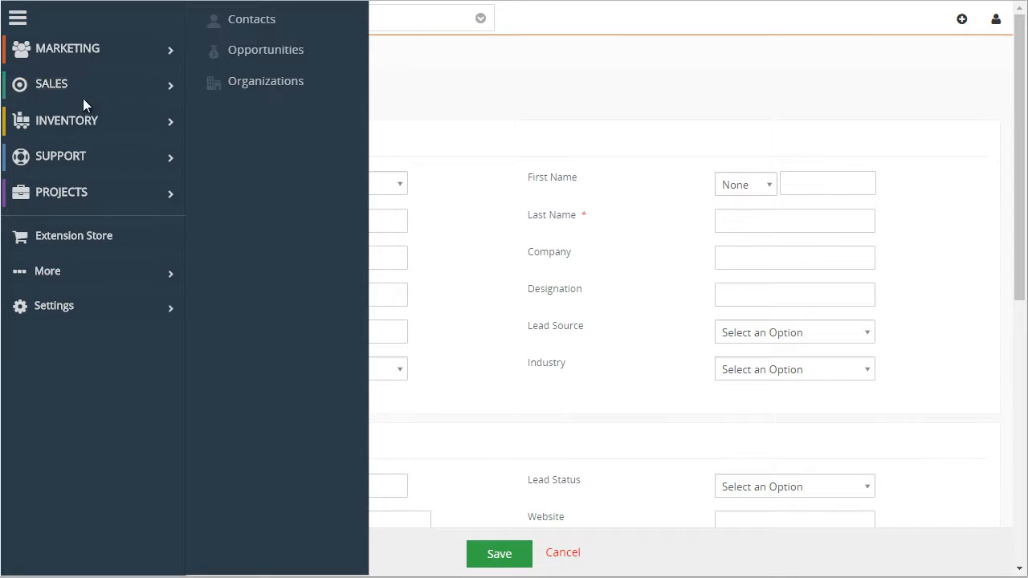
# Go to Opportunities, discarding the unsaved lead, and open Sale (Hide Description Block)
pyautogui.click(266, 50)
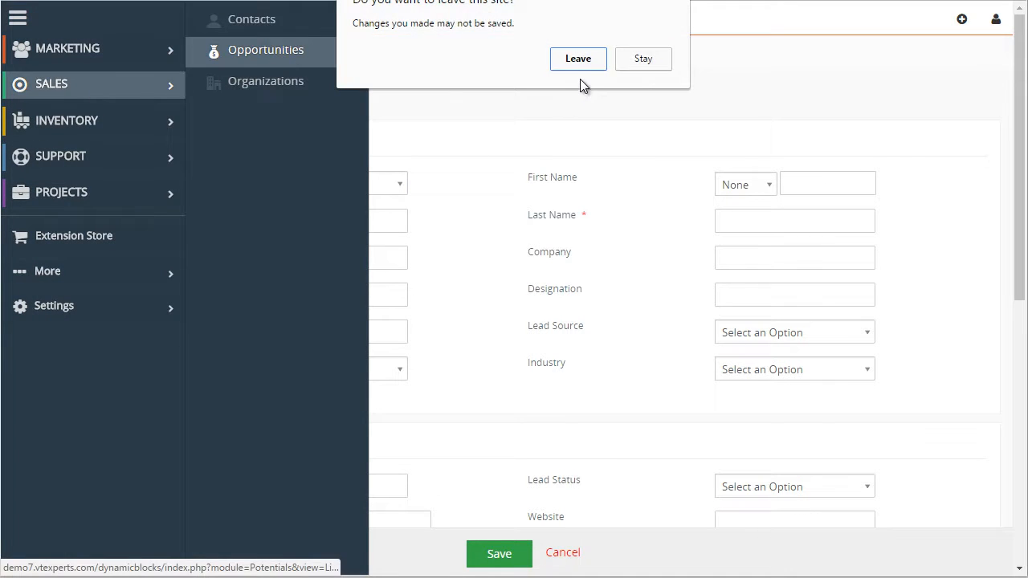
pyautogui.click(577, 59)
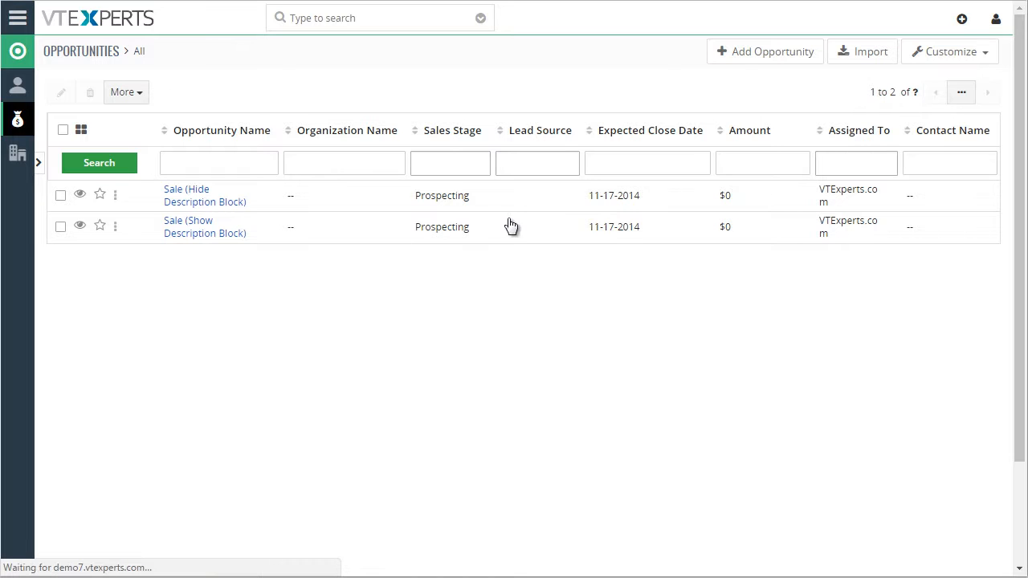
pyautogui.click(205, 195)
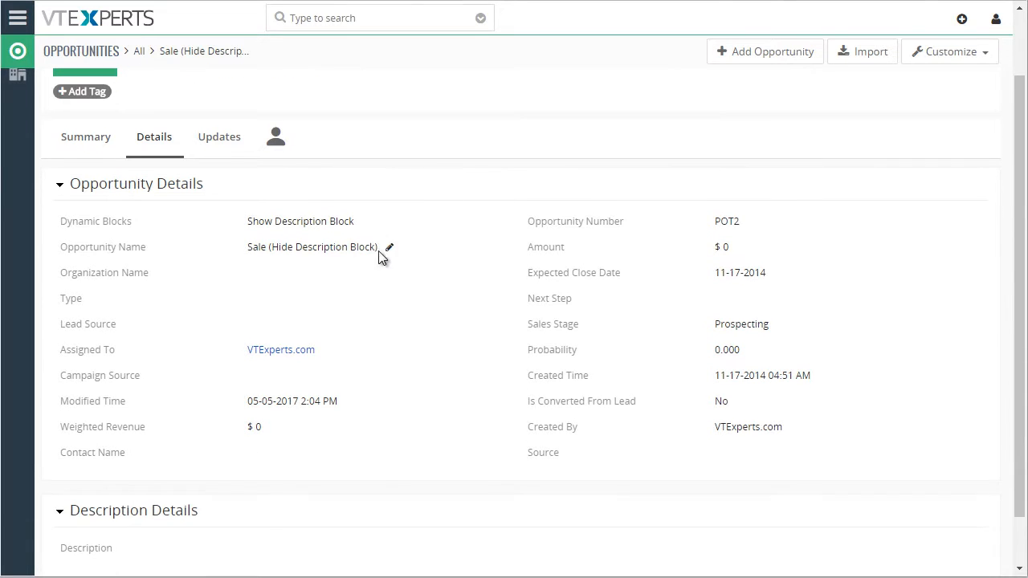
# Switch Dynamic Blocks to Hide Description Block and back to Show Description Block
pyautogui.click(301, 221)
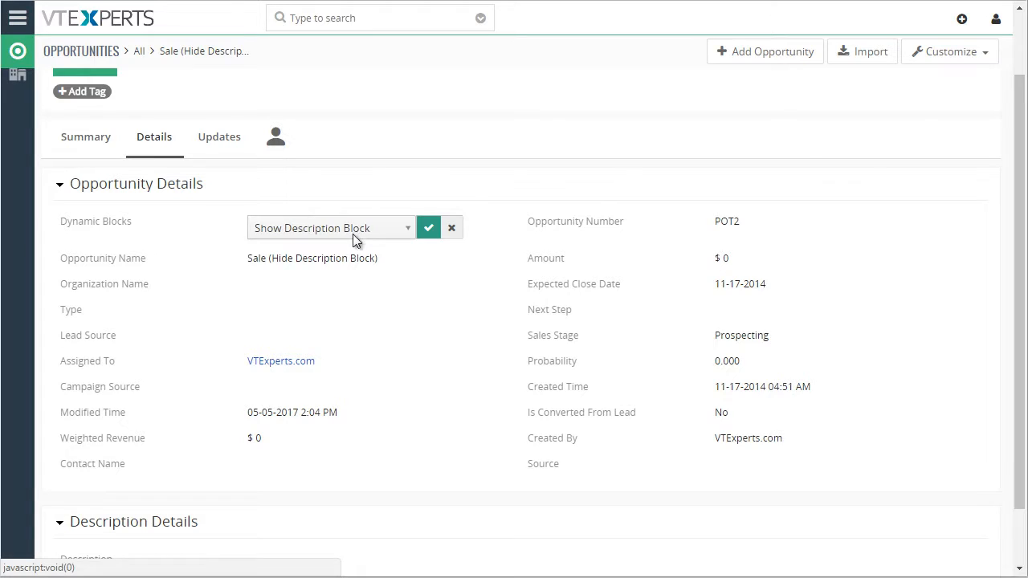
pyautogui.scroll(-3)
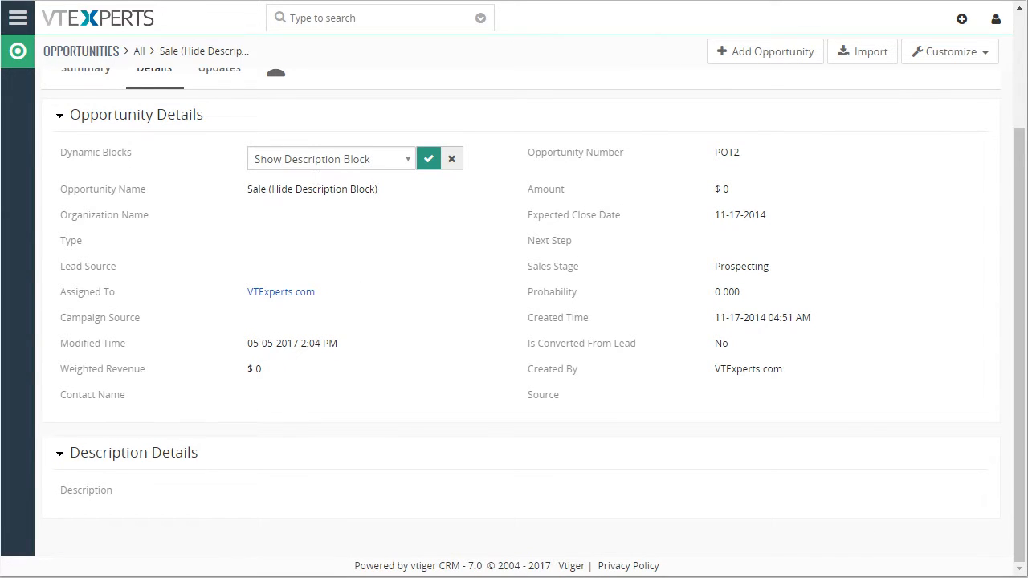
pyautogui.click(331, 158)
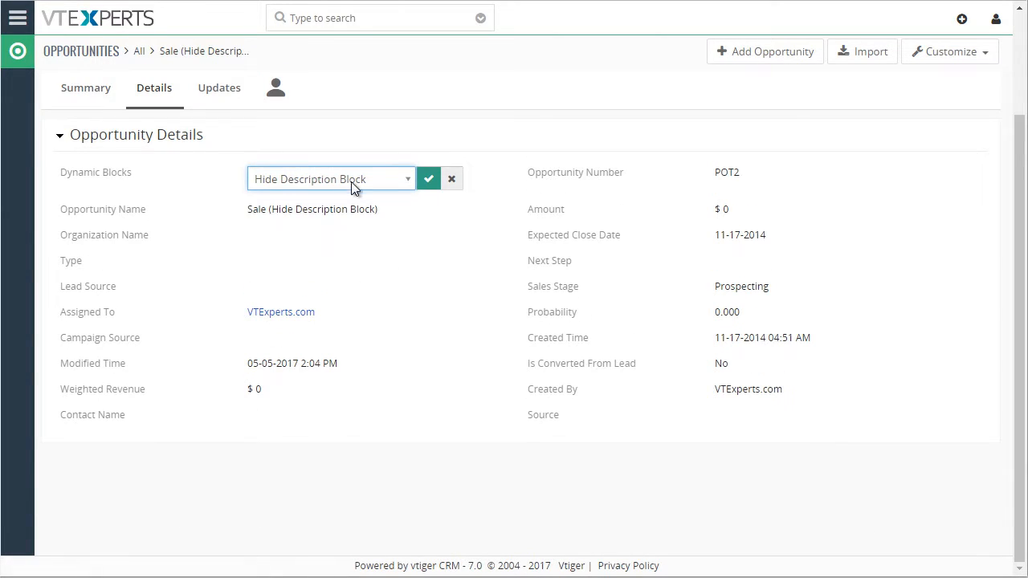
pyautogui.click(428, 179)
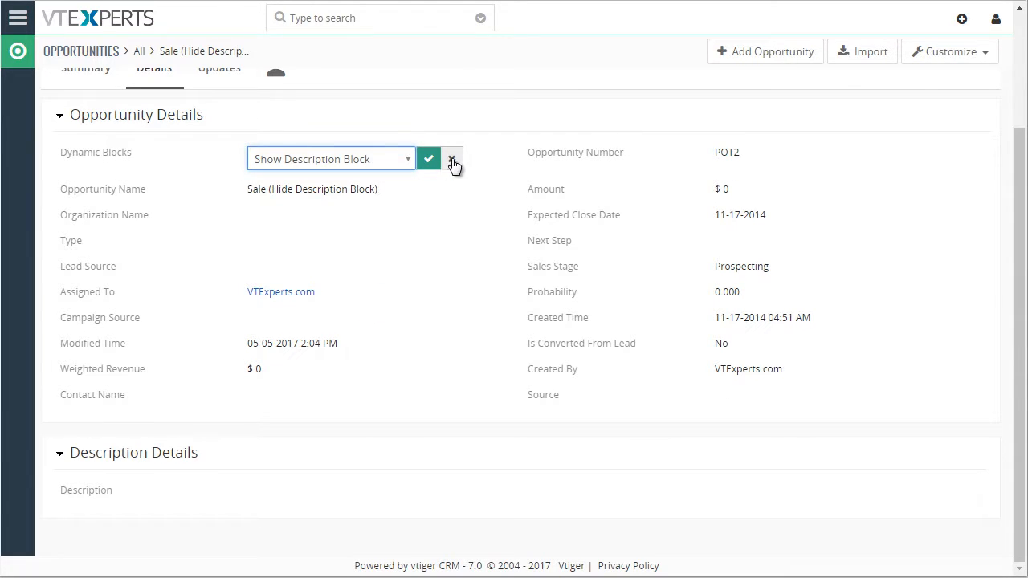
pyautogui.click(452, 158)
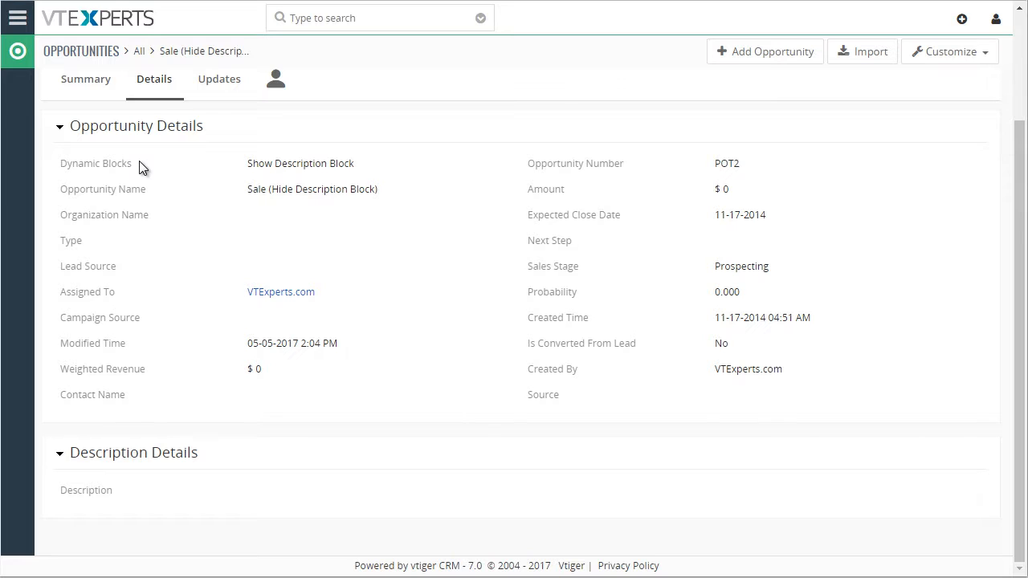
pyautogui.moveTo(354, 235)
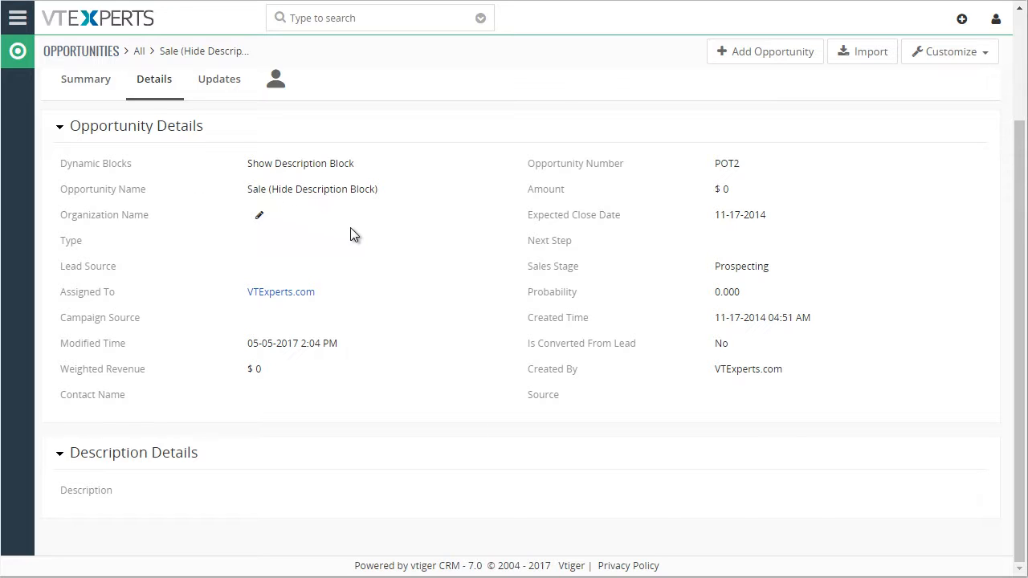
pyautogui.moveTo(177, 270)
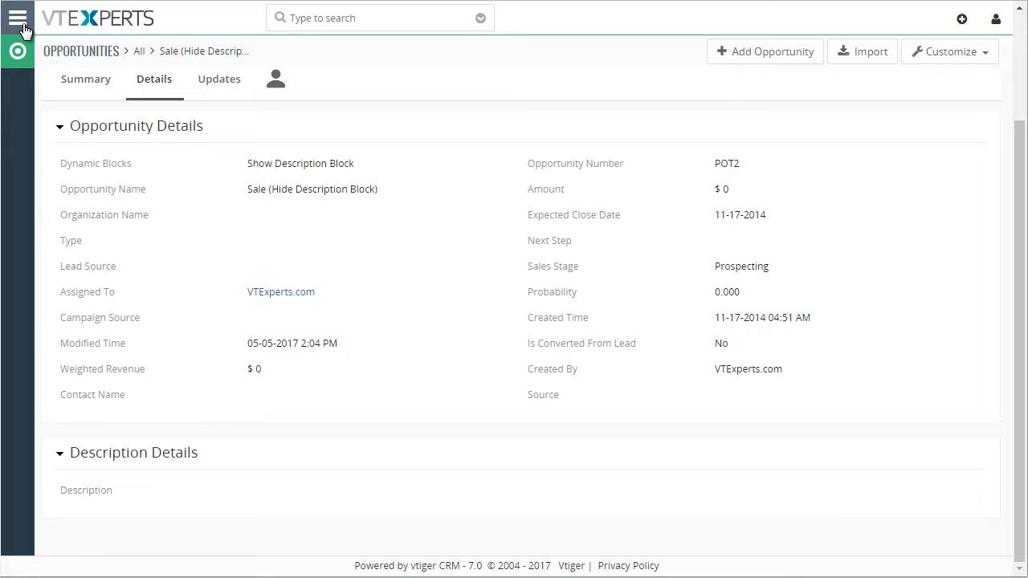
# Navigate to CRM Settings > Other Settings > Dynamic Blocks to view existing rules
pyautogui.click(18, 18)
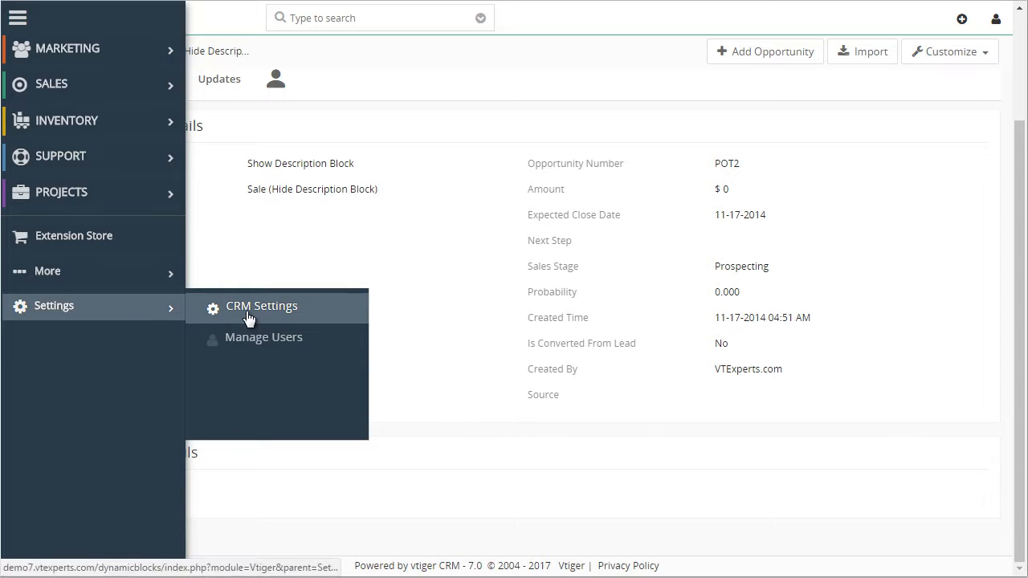
pyautogui.click(261, 306)
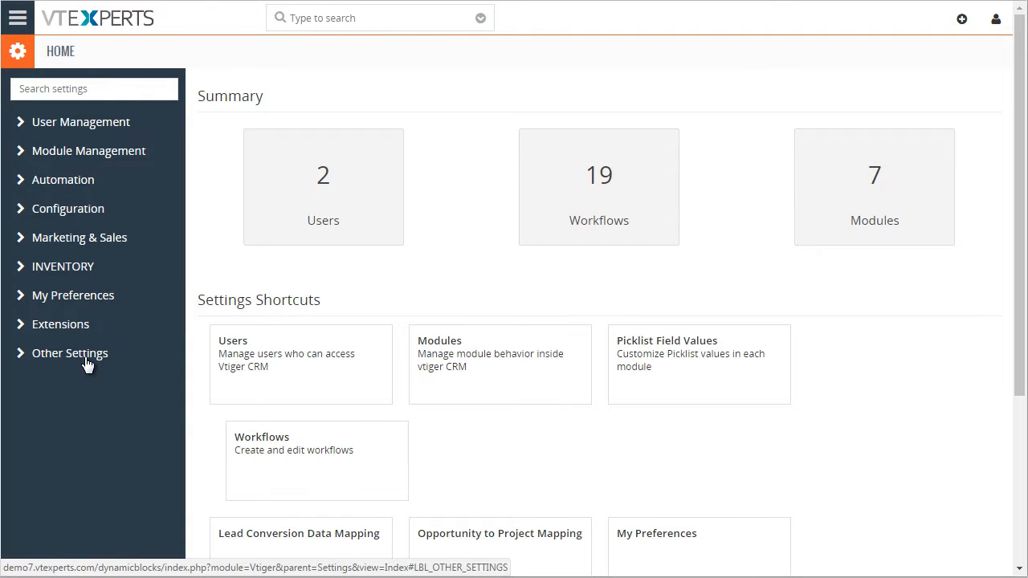
pyautogui.click(70, 353)
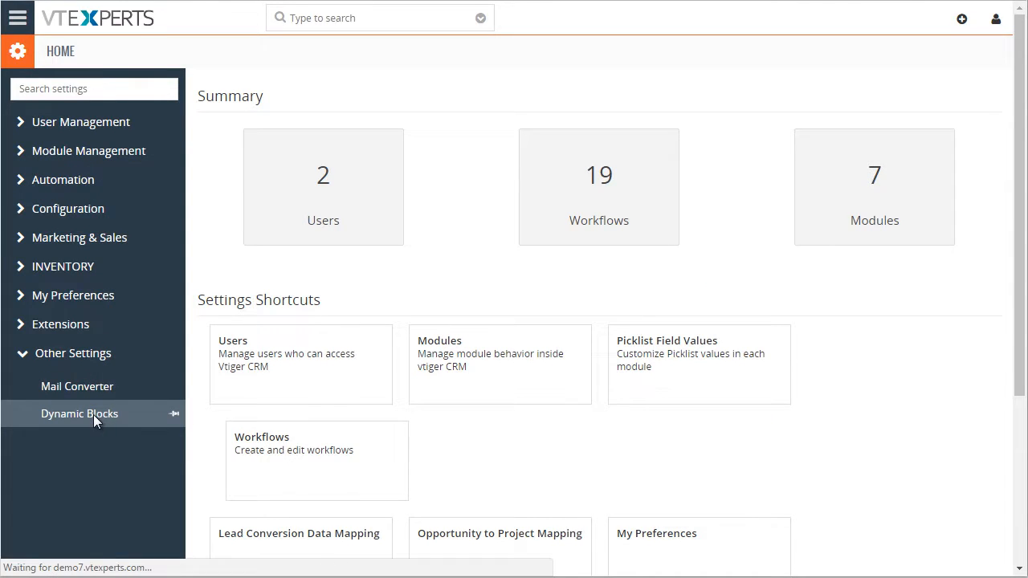
pyautogui.click(80, 414)
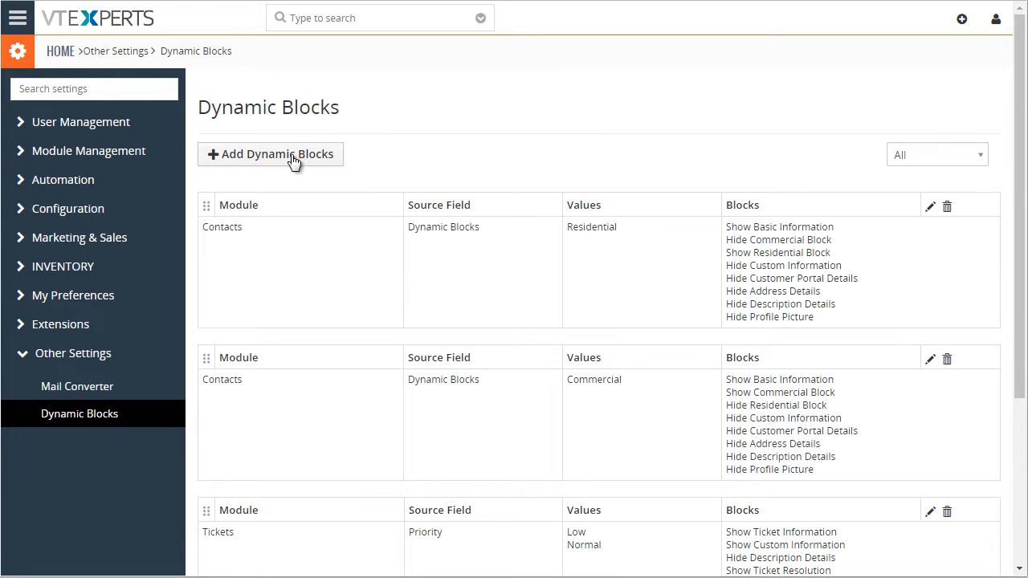
pyautogui.scroll(-3)
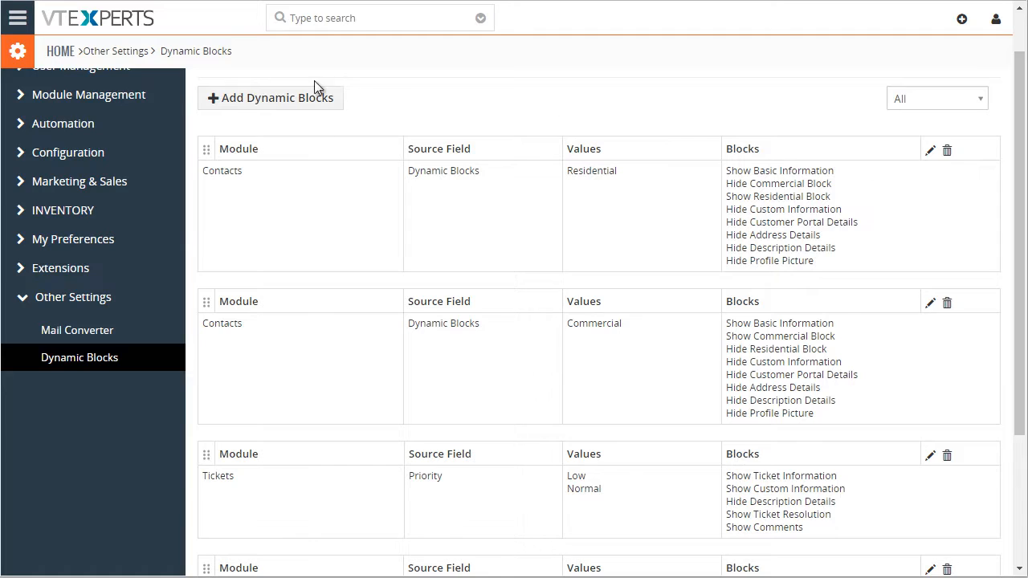
pyautogui.moveTo(478, 174)
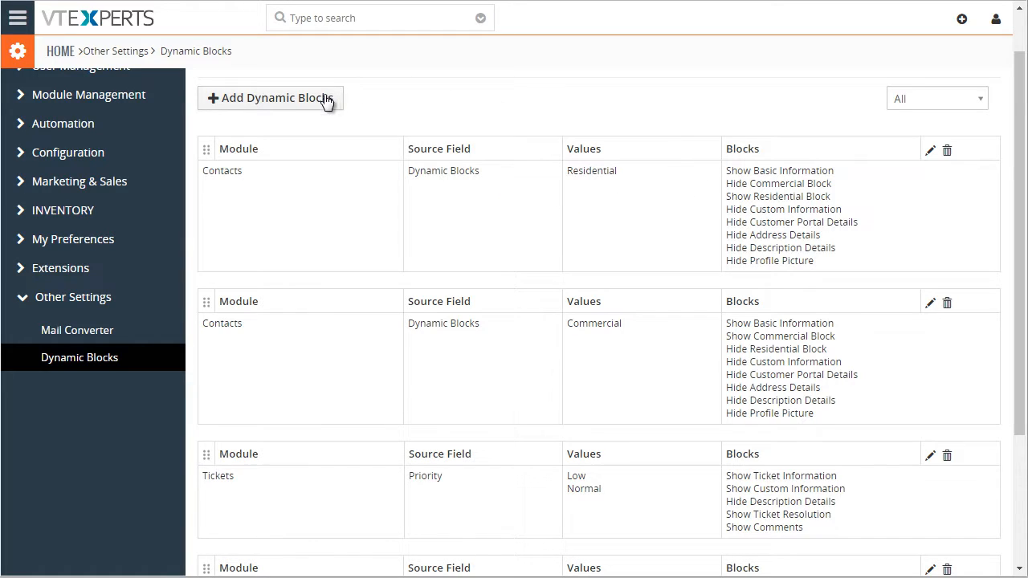
# Add a new Dynamic Blocks rule triggered by Type equal to Existing Business
pyautogui.click(270, 97)
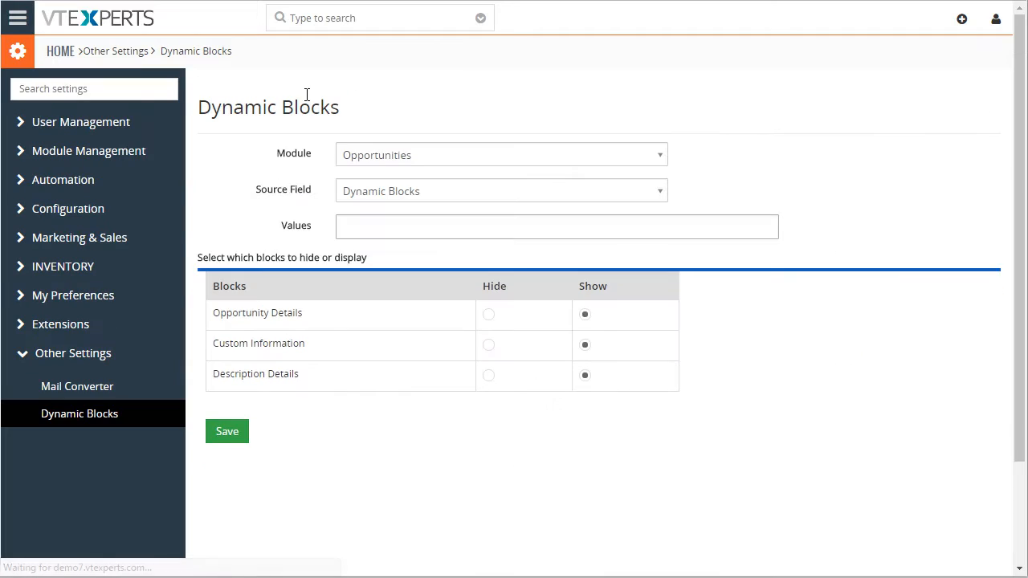
pyautogui.moveTo(410, 191)
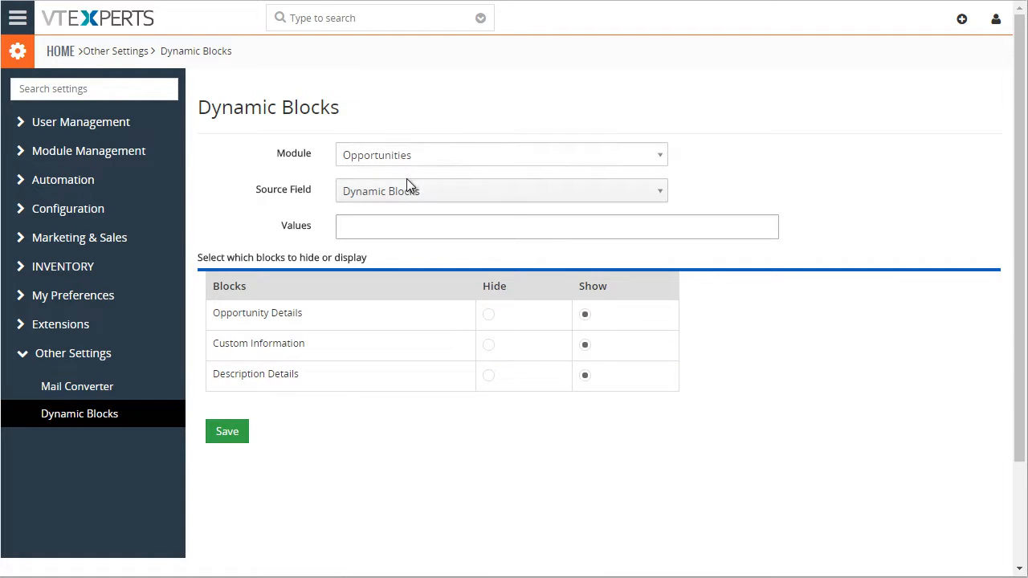
pyautogui.click(500, 191)
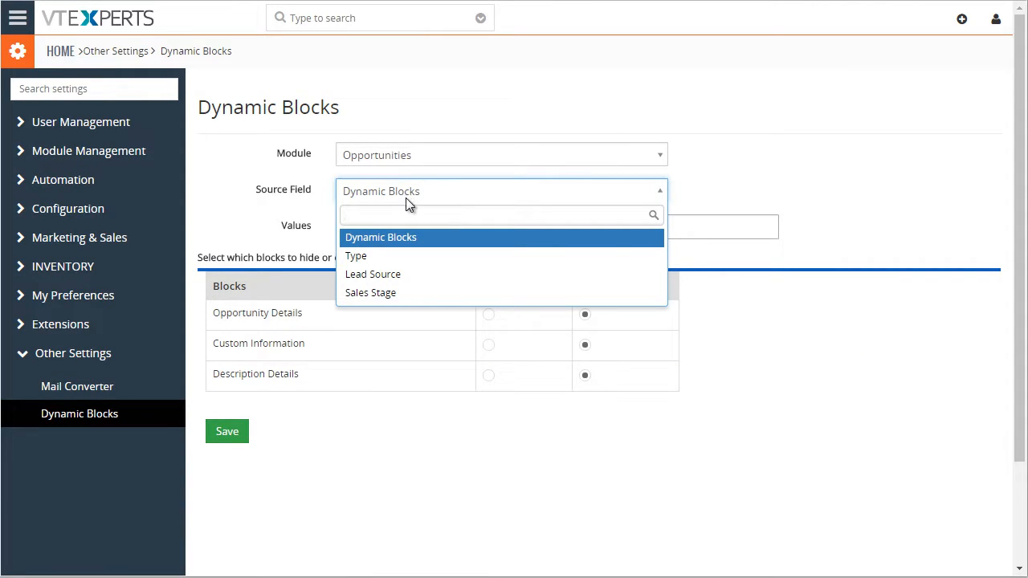
pyautogui.click(356, 256)
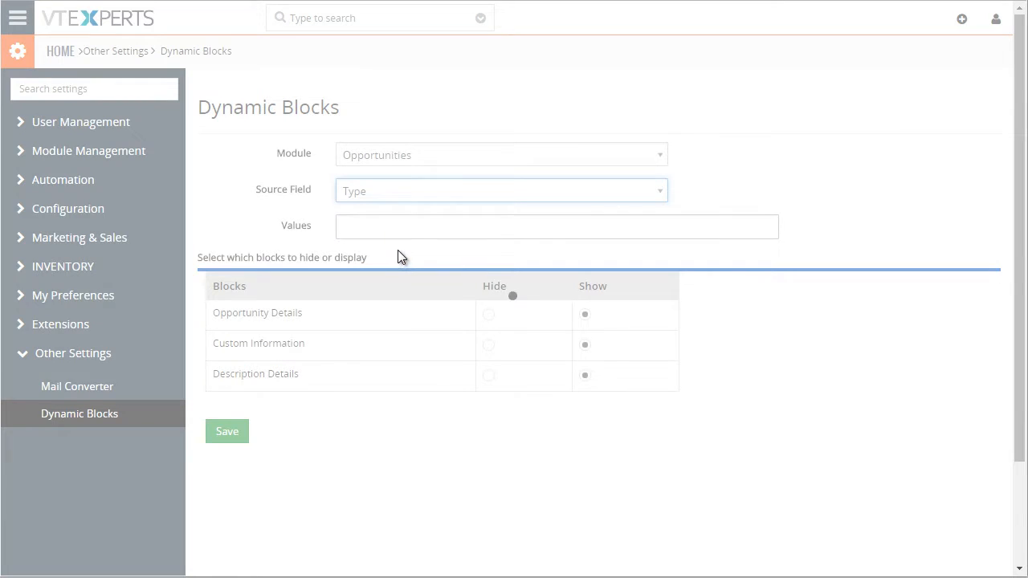
pyautogui.click(556, 225)
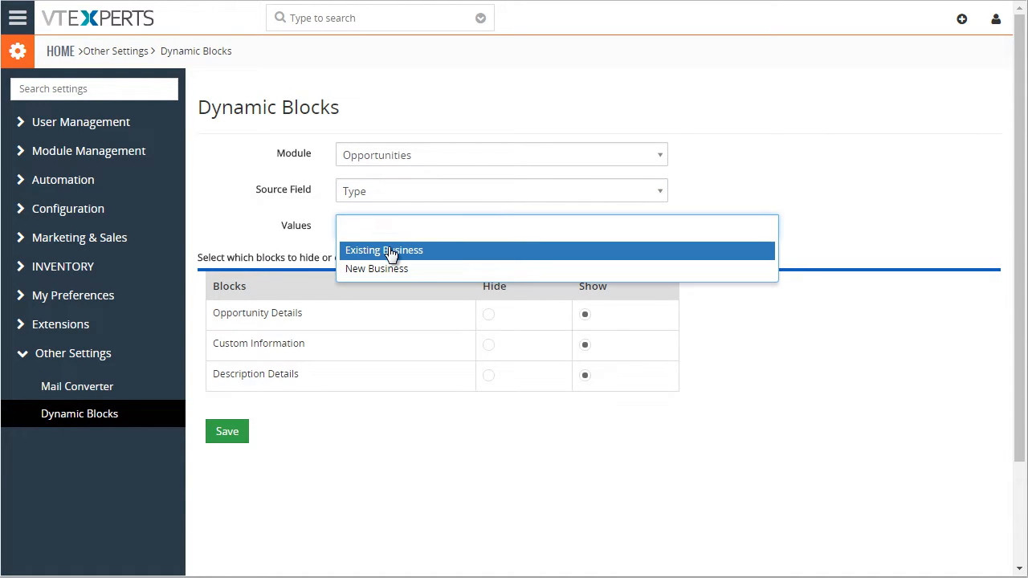
pyautogui.click(383, 249)
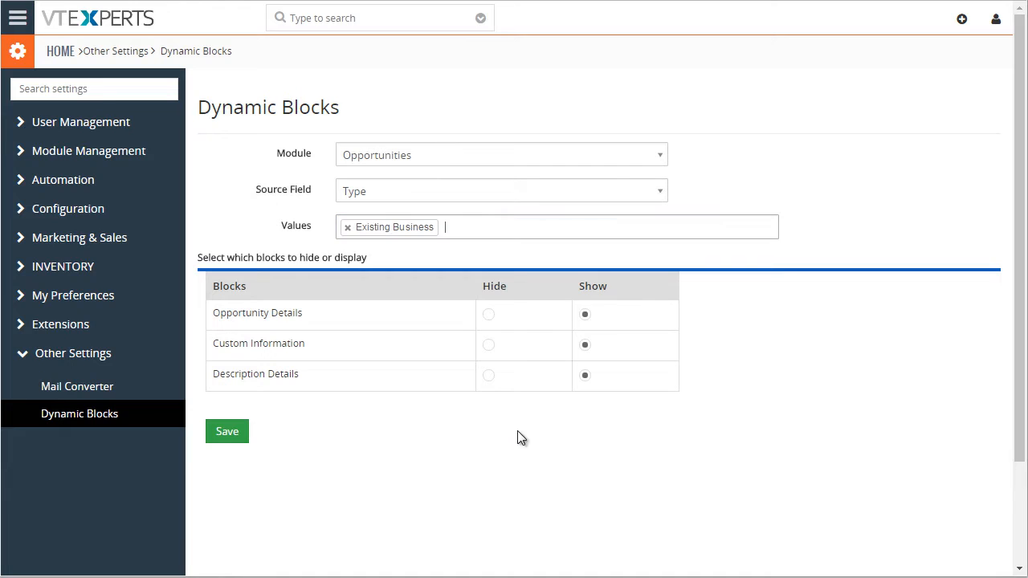
# Set Custom Information and Description Details to Hide and save the rule
pyautogui.click(488, 345)
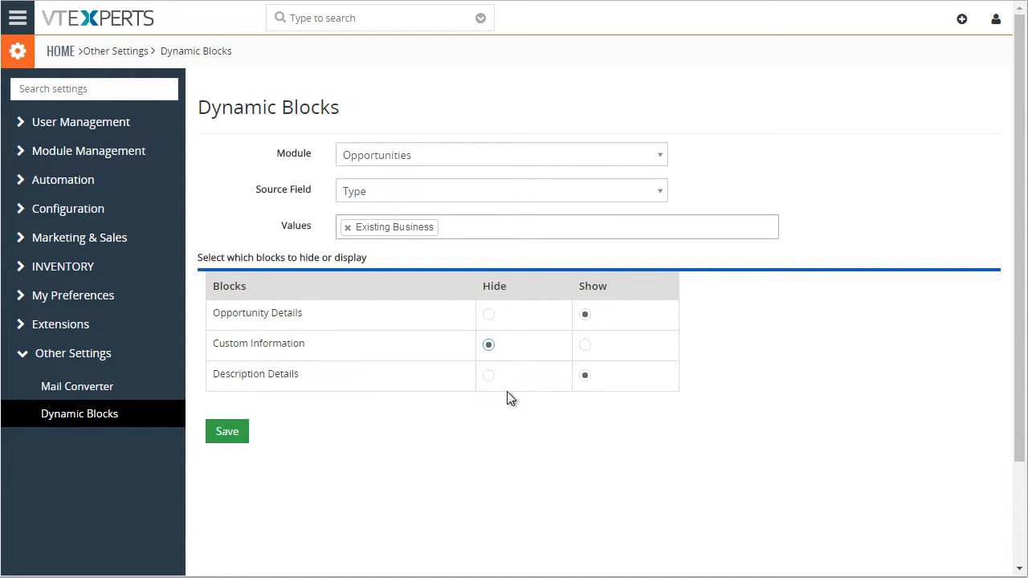
pyautogui.click(488, 375)
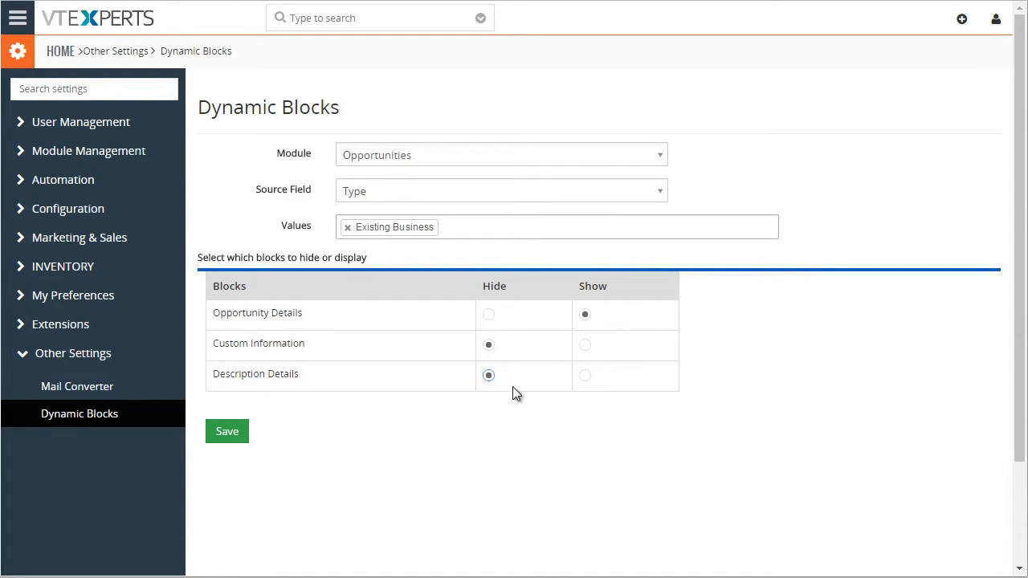
pyautogui.click(226, 432)
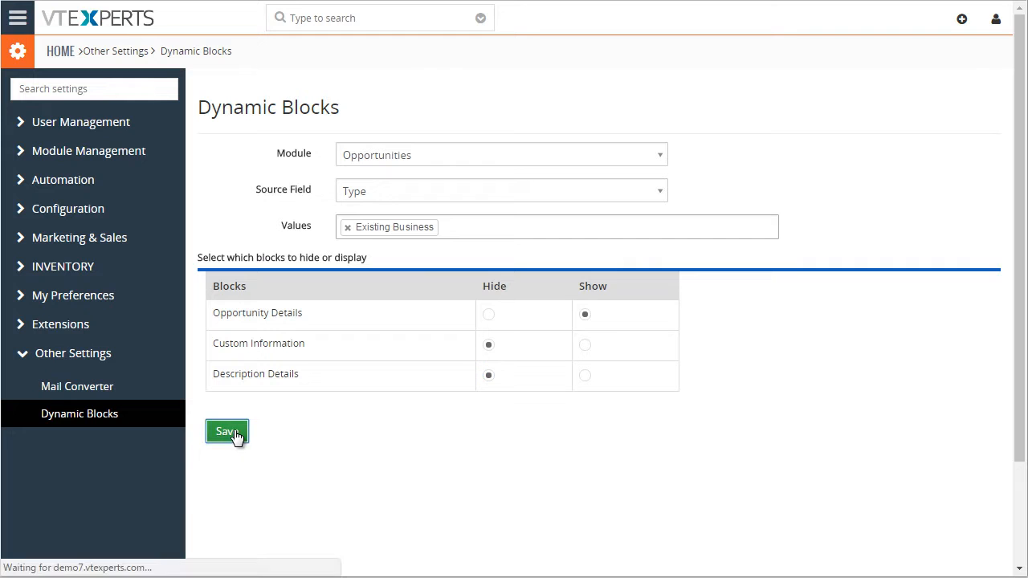
pyautogui.click(227, 432)
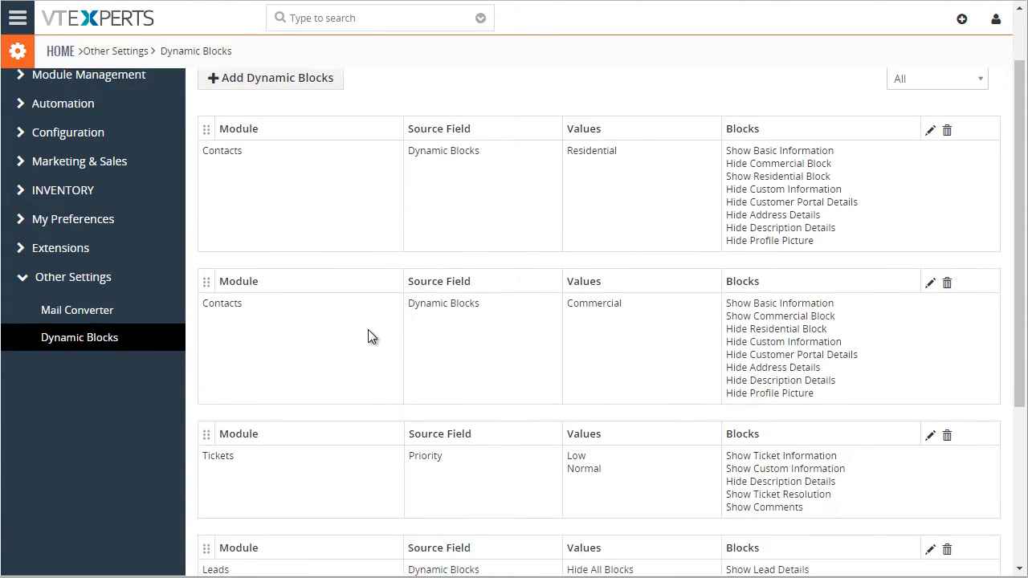
pyautogui.scroll(-3)
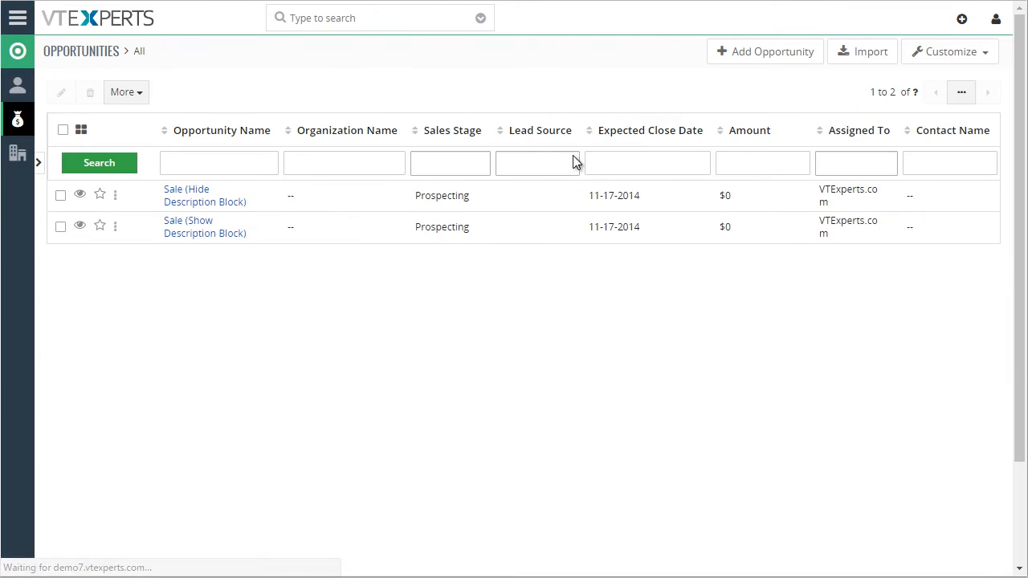
# Start a new opportunity and list its Type choices, including Existing Business
pyautogui.click(765, 51)
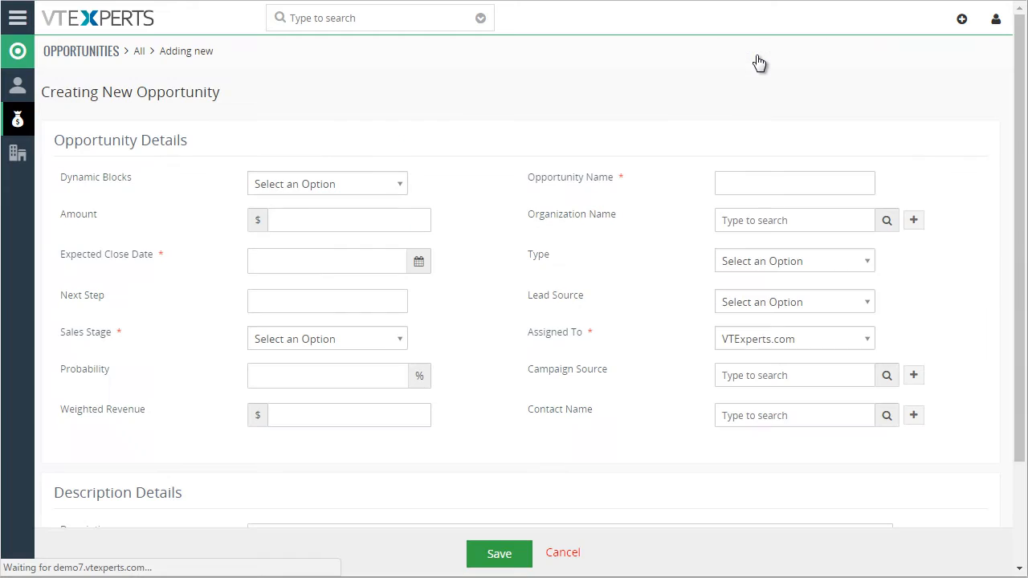
pyautogui.scroll(-3)
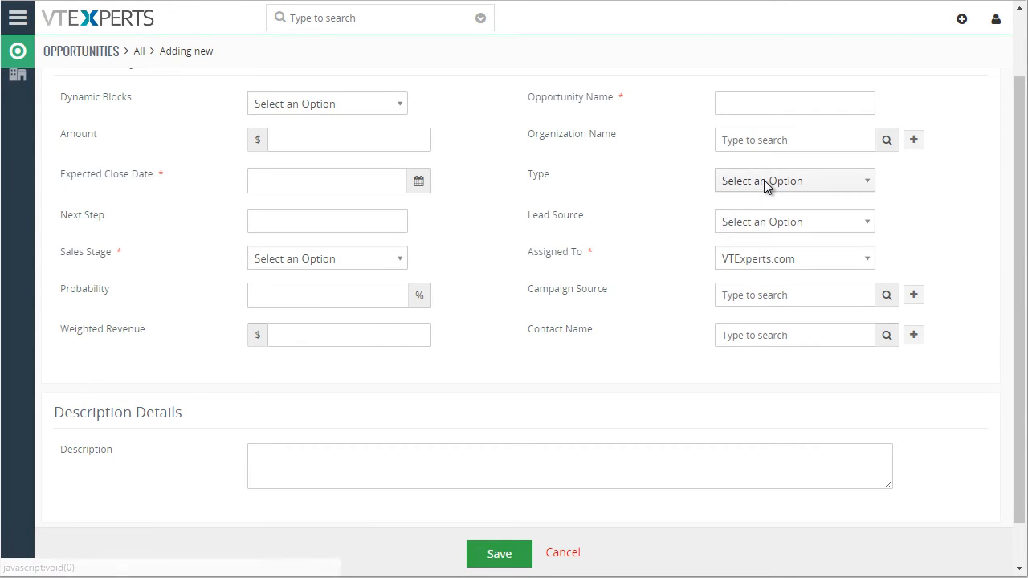
pyautogui.click(794, 180)
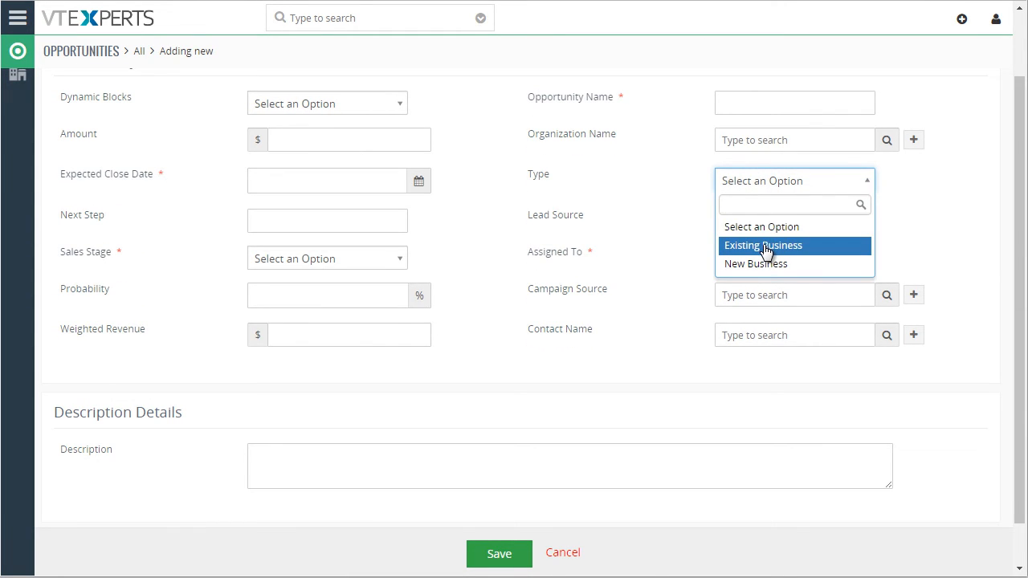